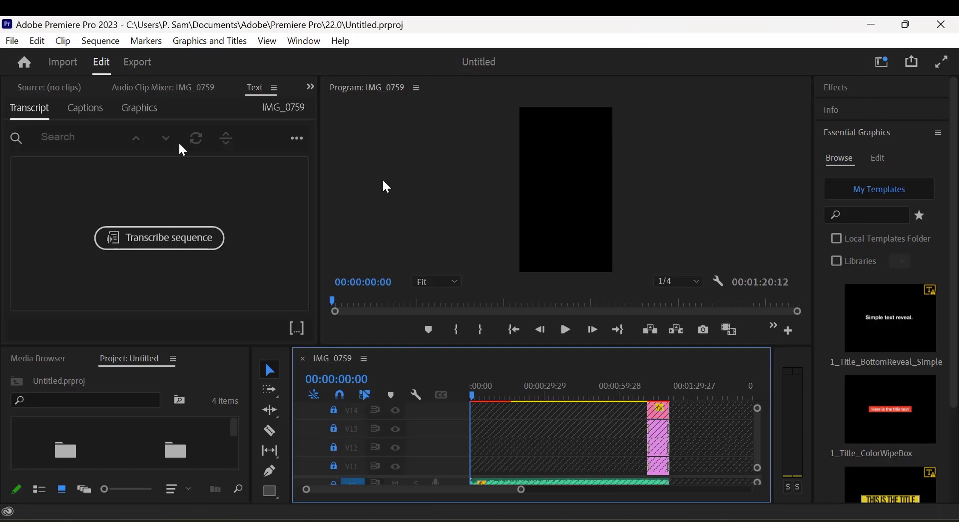
Step: Switch the Text panel between Captions and Graphics, ending on Captions
left_click(85, 108)
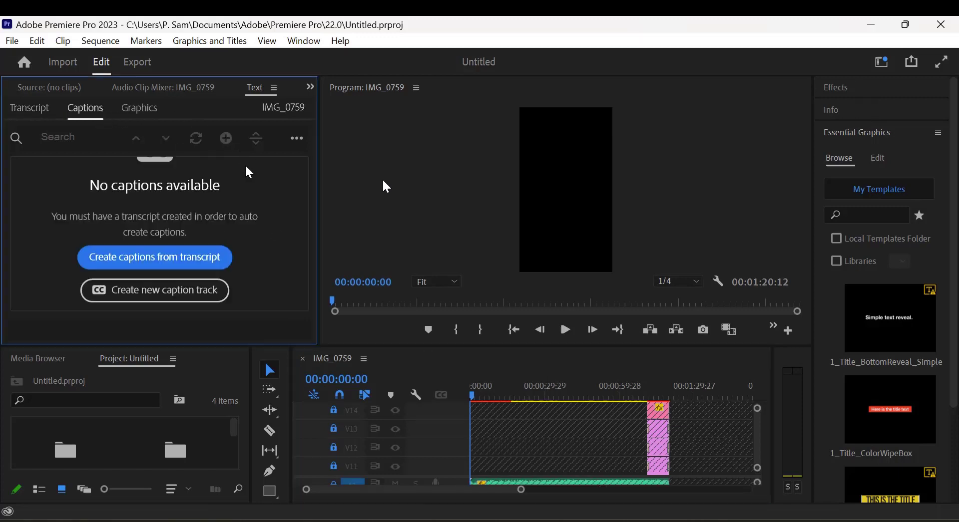
mouse_move(155, 109)
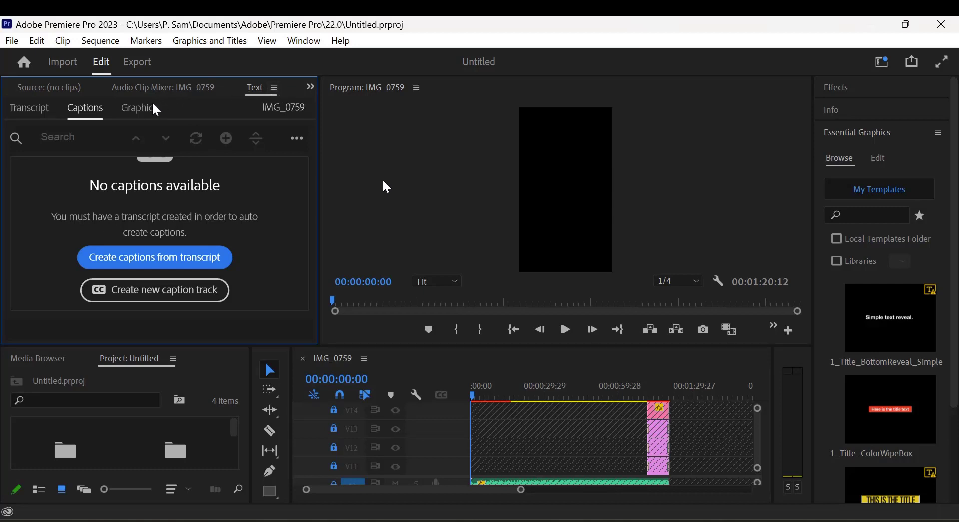
left_click(139, 108)
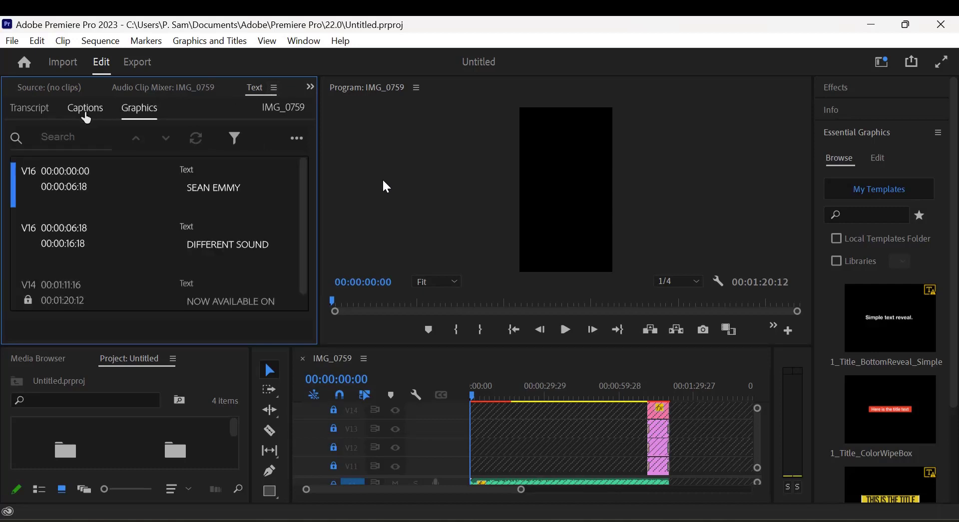
left_click(85, 107)
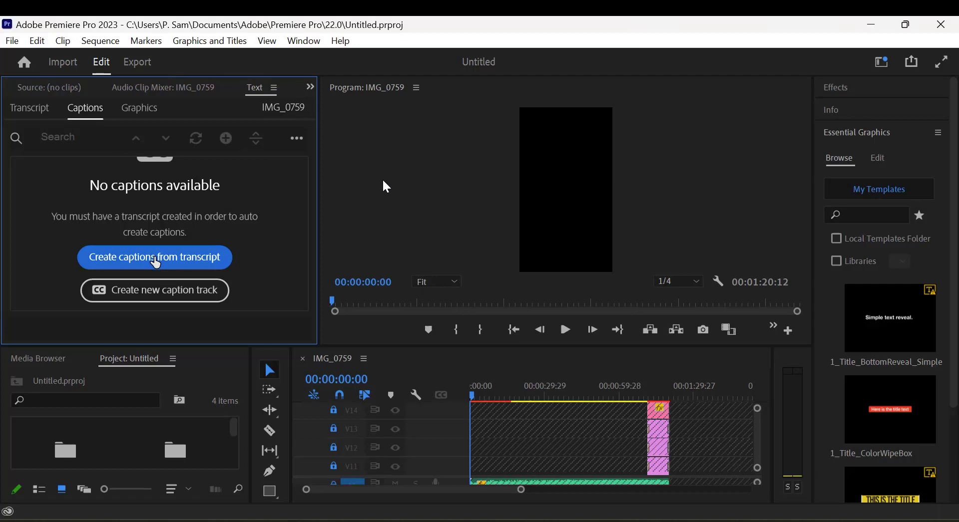
Step: Create captions from transcript with the Subtitle default preset and start transcribing
left_click(154, 257)
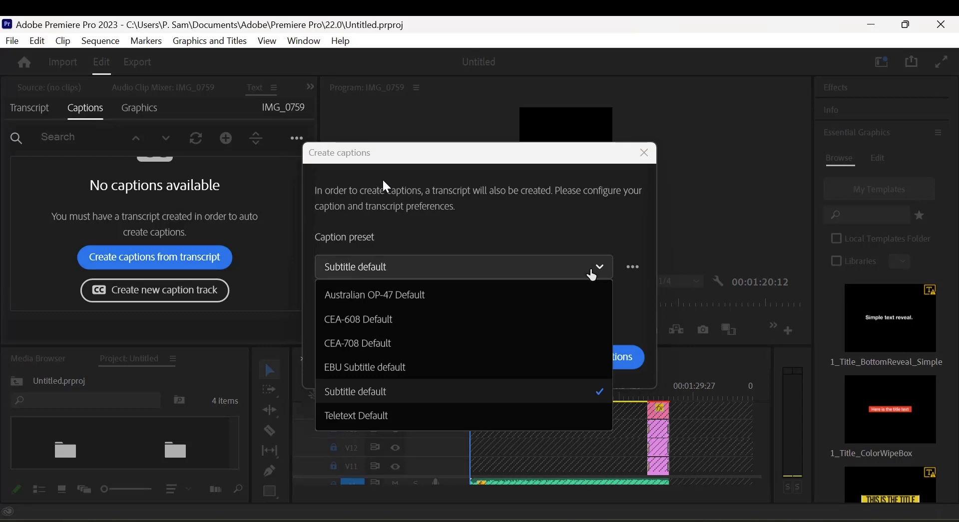
mouse_move(532, 402)
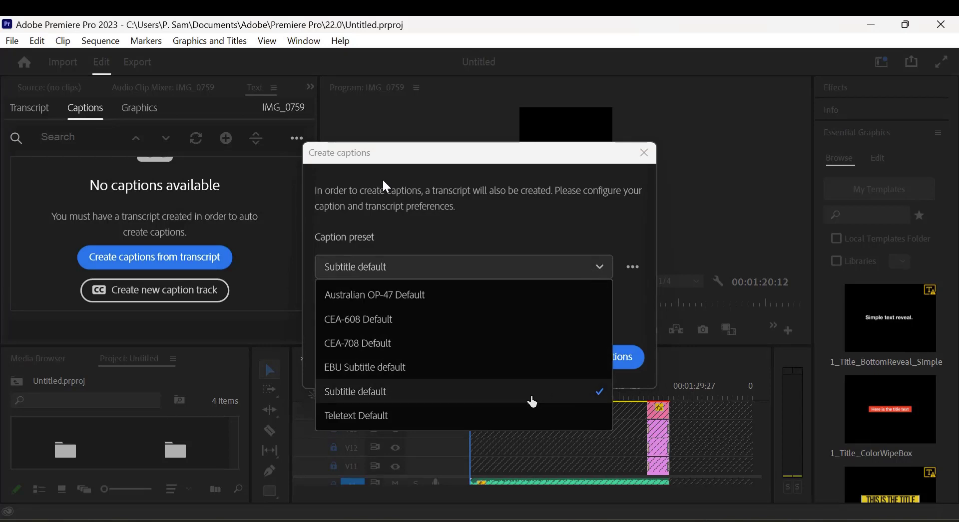
left_click(355, 392)
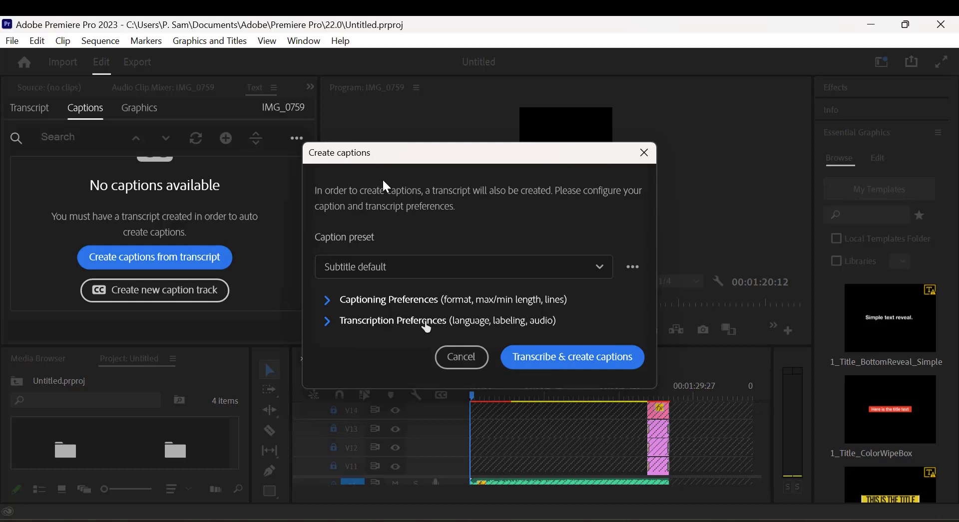
left_click(462, 357)
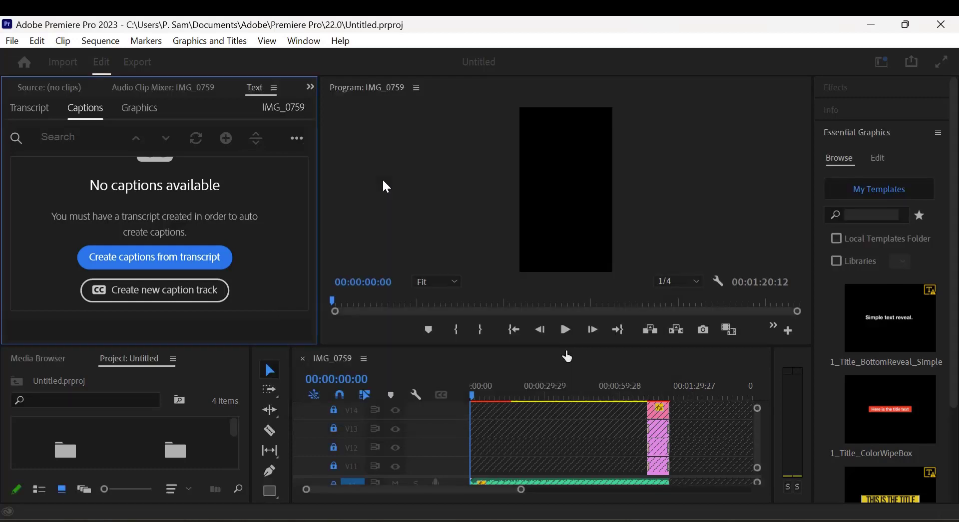
Step: Wait for the language pack download to begin in the Transcript tab
left_click(154, 257)
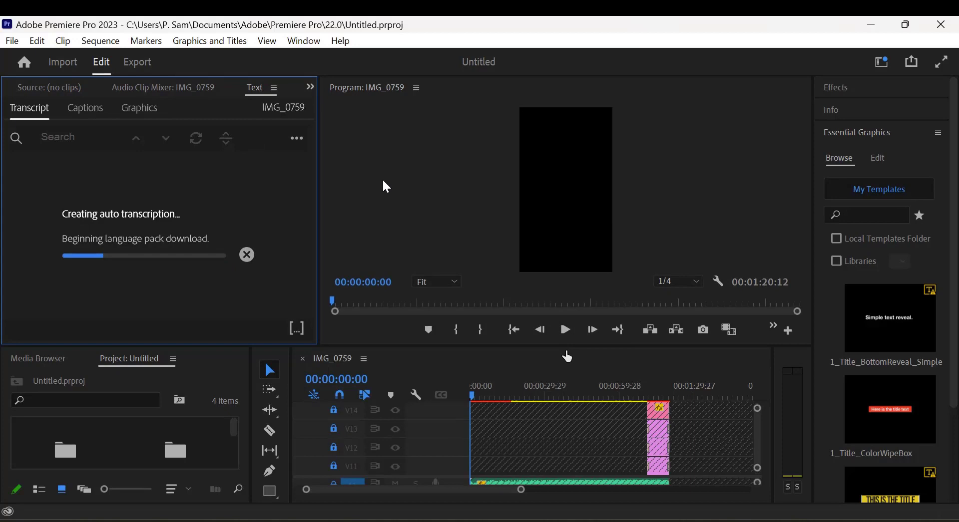
mouse_move(151, 189)
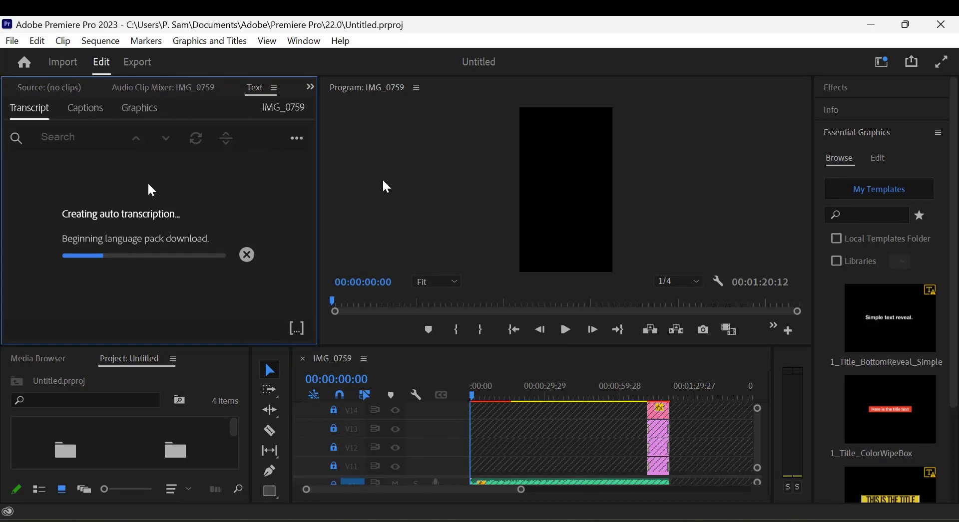
mouse_move(183, 323)
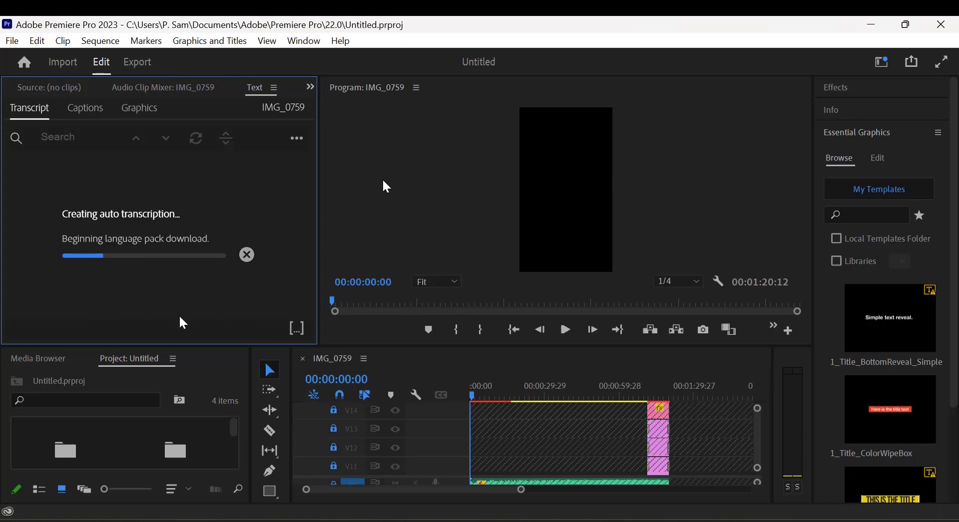
mouse_move(209, 157)
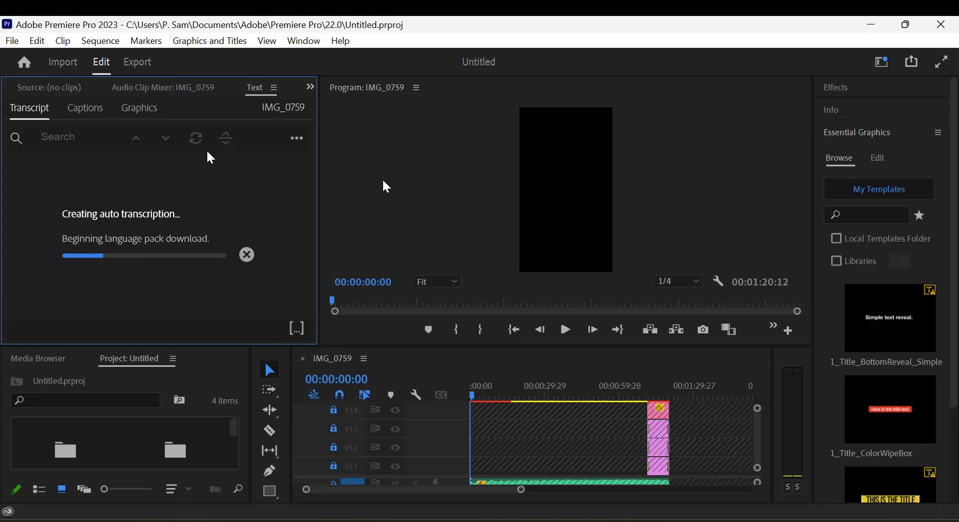
mouse_move(91, 300)
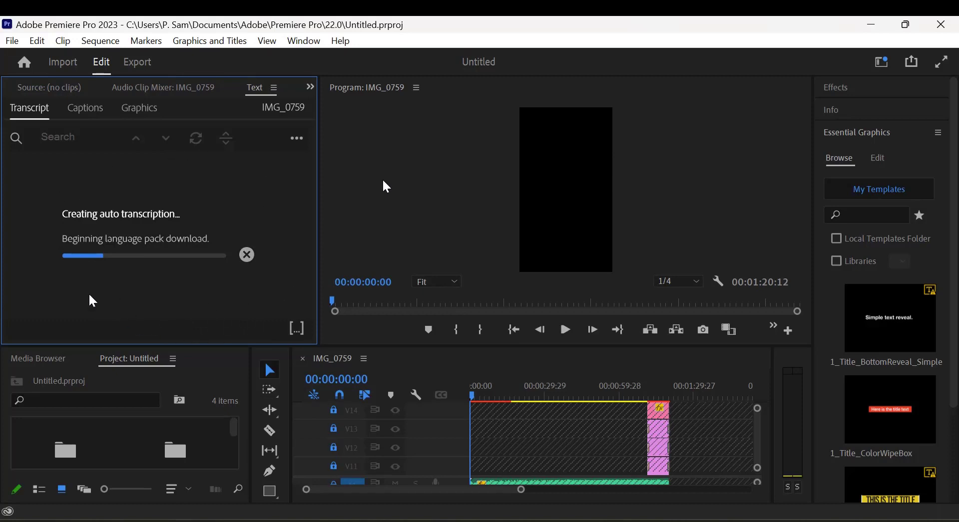
mouse_move(219, 312)
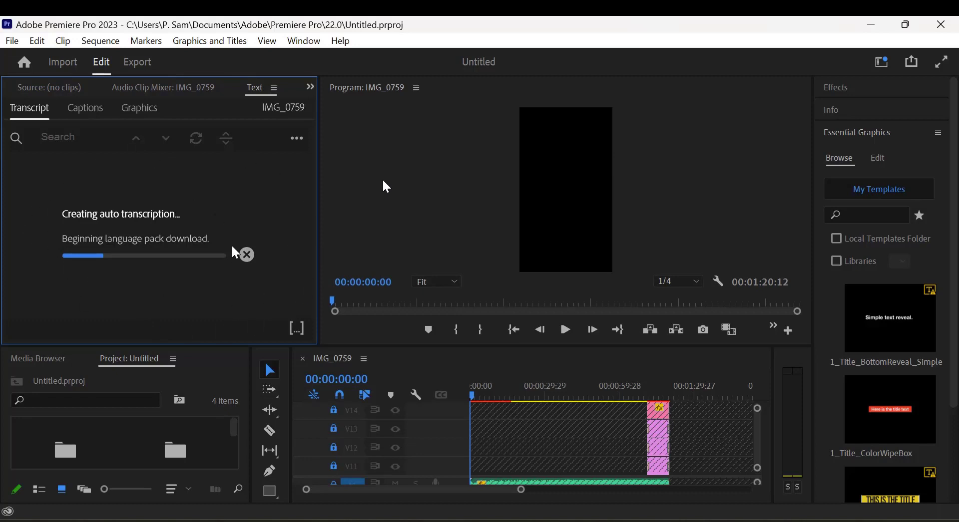
mouse_move(192, 290)
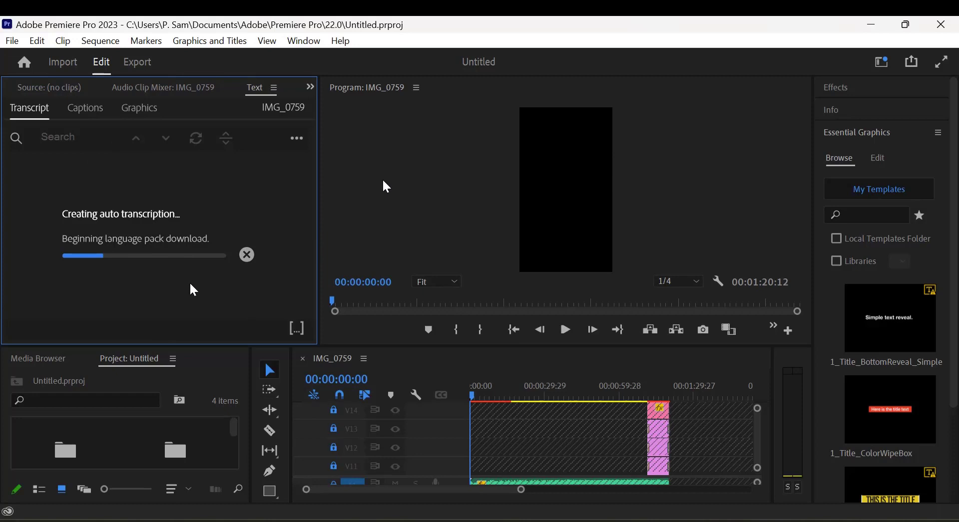
mouse_move(320, 294)
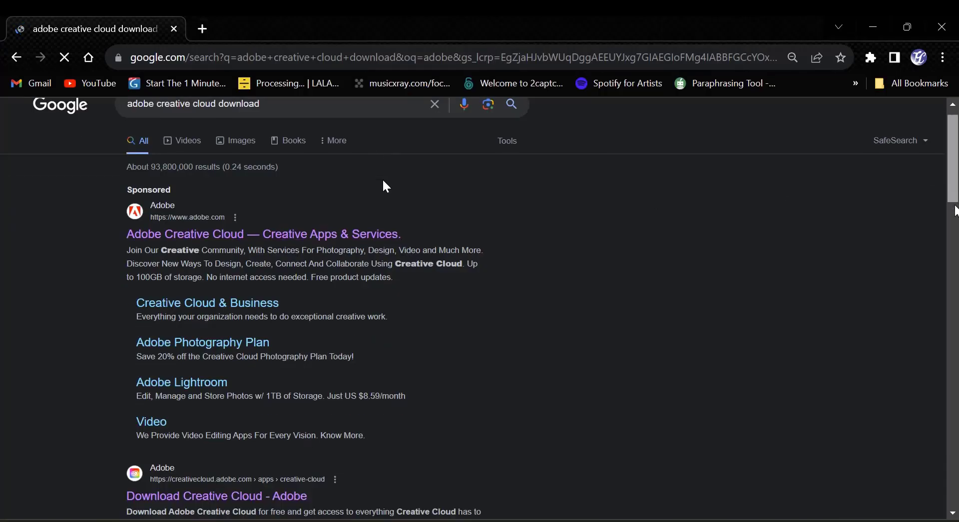
Step: Open the 'Download Creative Cloud - Adobe' result in a new Chrome tab
scroll("down", 3)
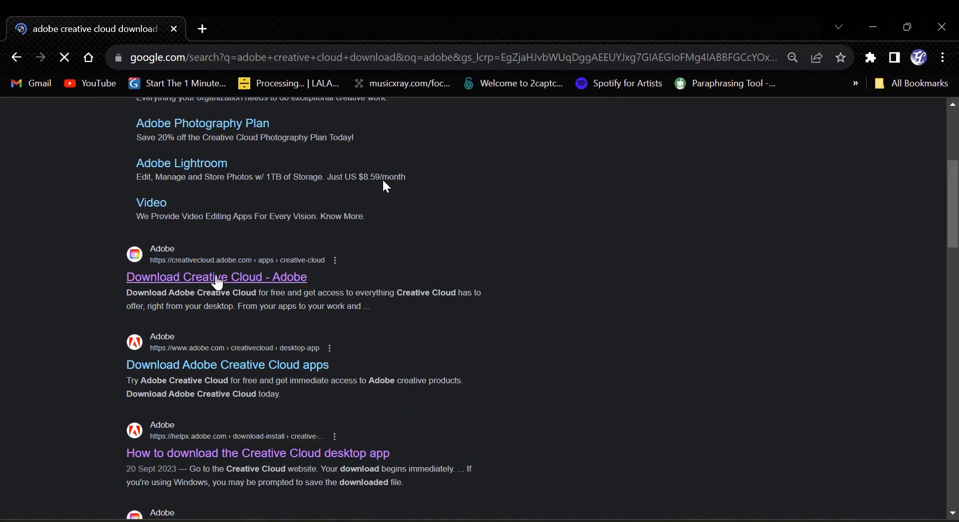
right_click(205, 277)
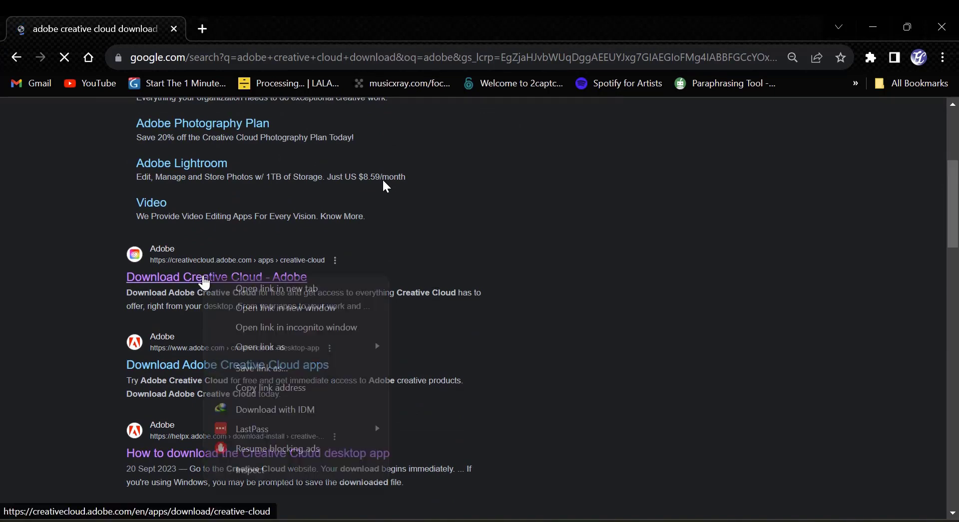
left_click(275, 289)
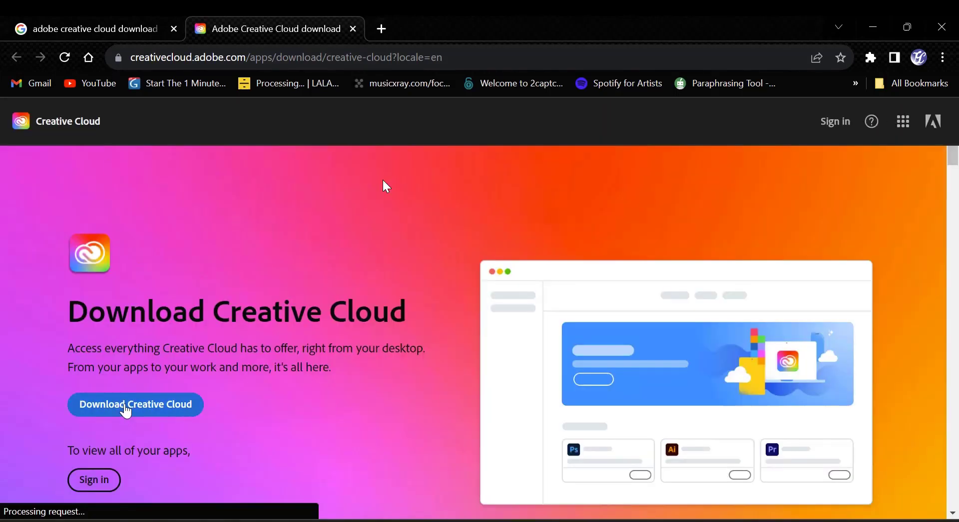
Step: Download the Creative Cloud setup file and open its Downloads folder
scroll("down", 3)
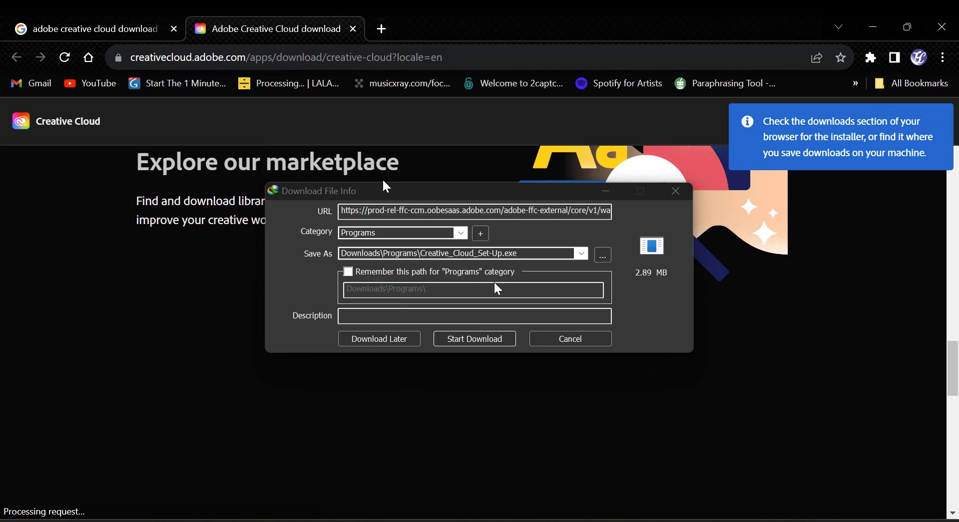
left_click(474, 339)
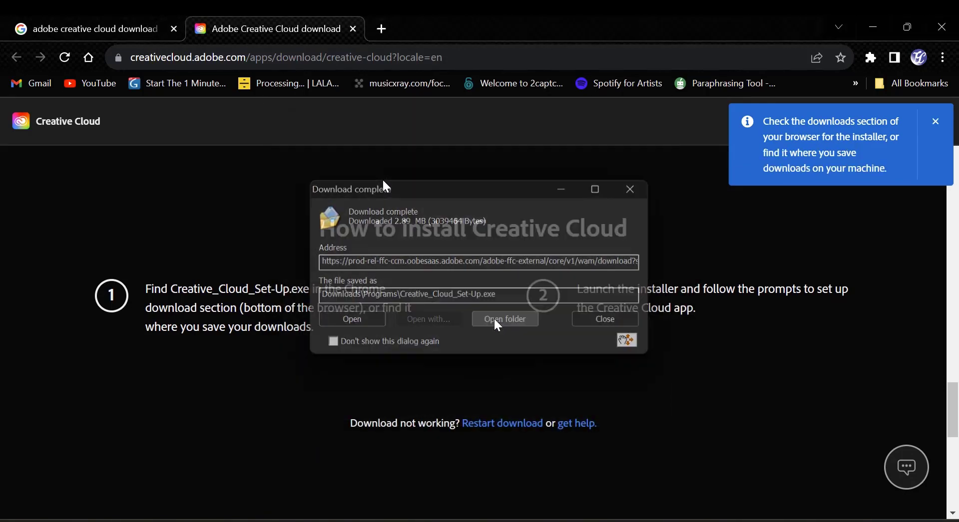
left_click(505, 319)
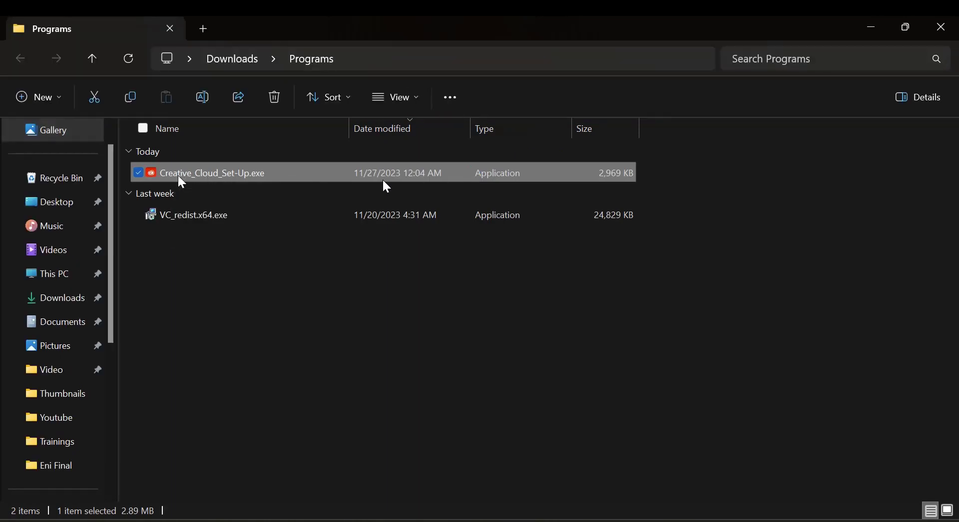
Step: Run Creative_Cloud_Set-Up.exe from the Downloads\Programs folder
right_click(211, 173)
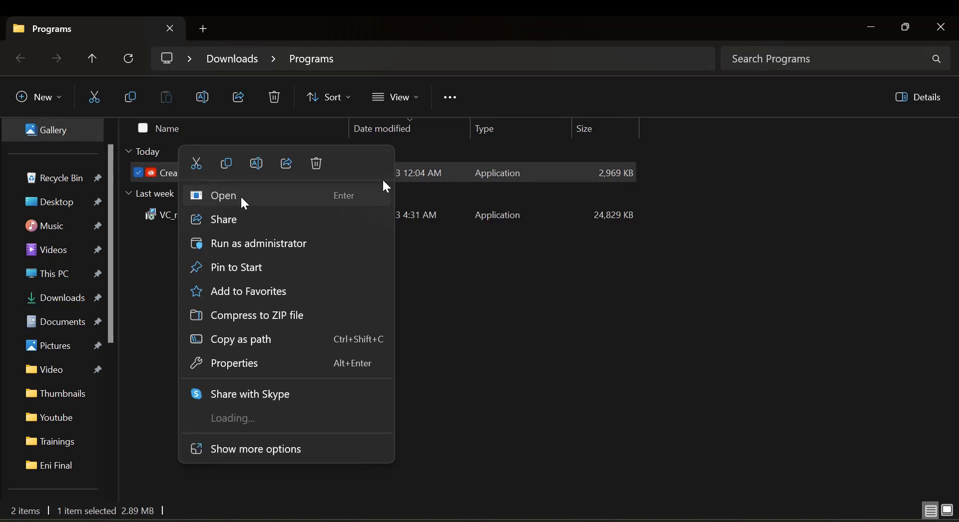
left_click(223, 195)
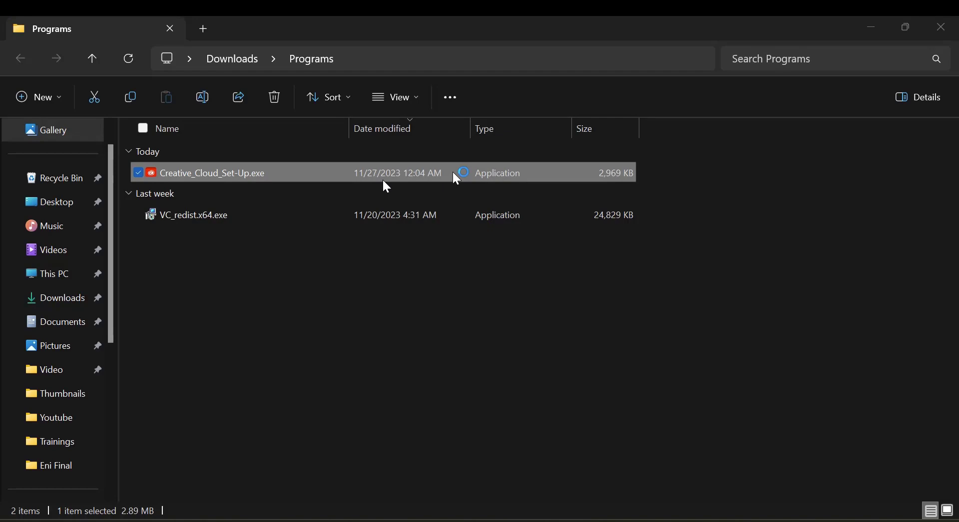
double_click(211, 173)
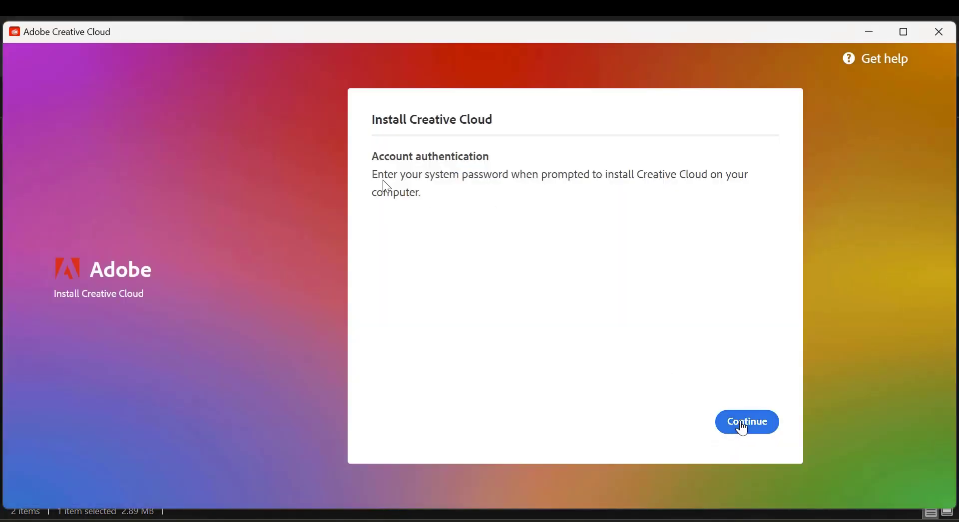
Step: Continue past account authentication and choose Continue with Google
left_click(747, 422)
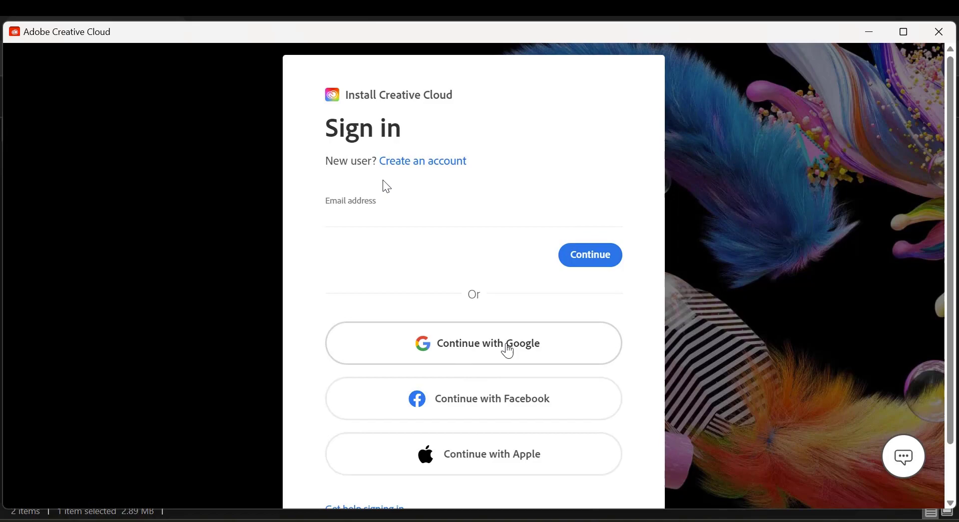
left_click(488, 343)
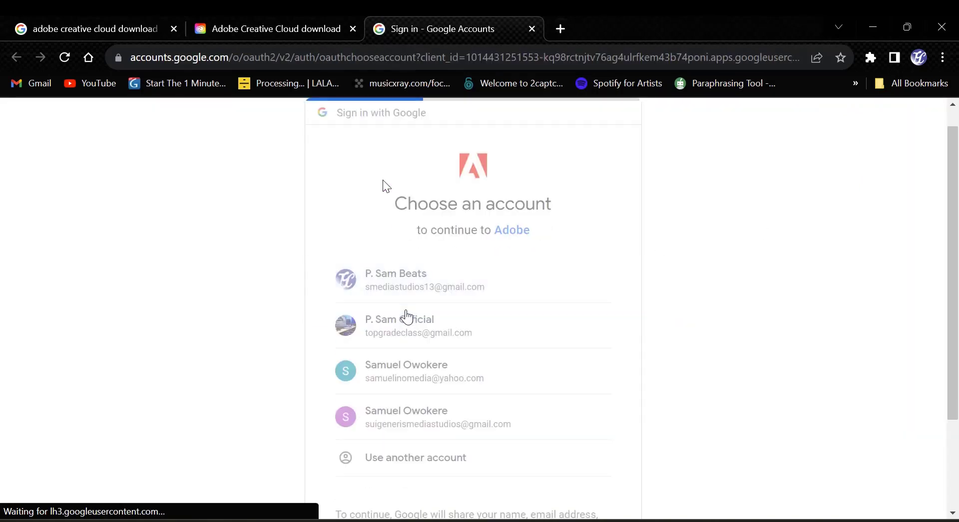
Step: Sign in with a Google account and accept Adobe's updated Terms of Use
left_click(409, 326)
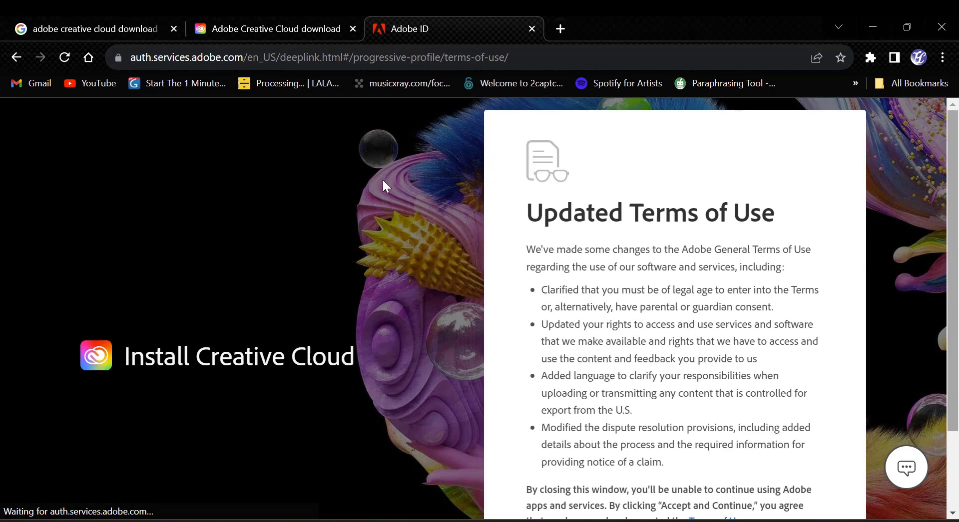
scroll("down", 3)
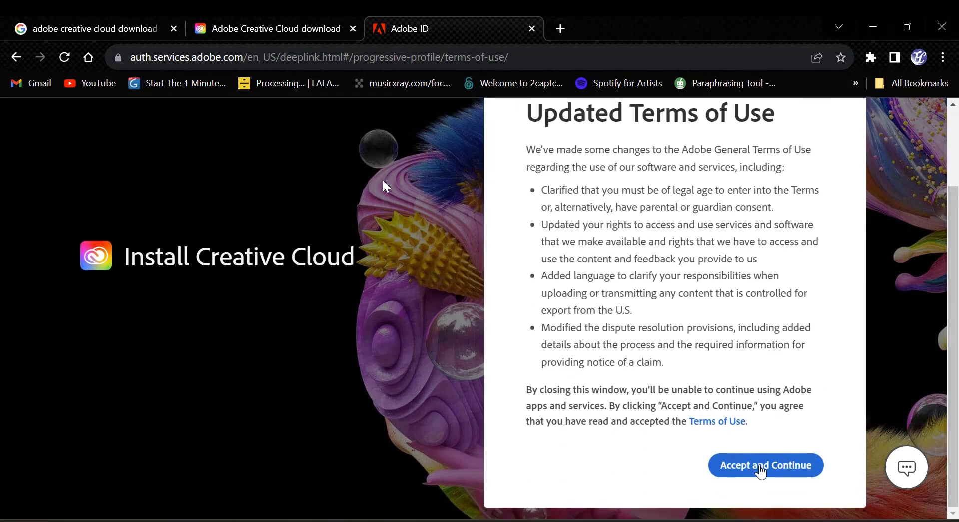
left_click(765, 465)
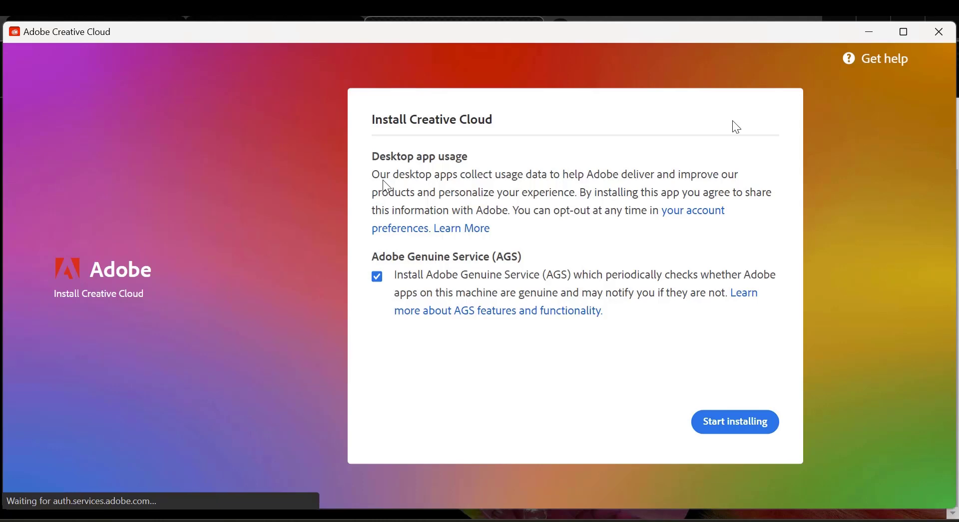
mouse_move(508, 234)
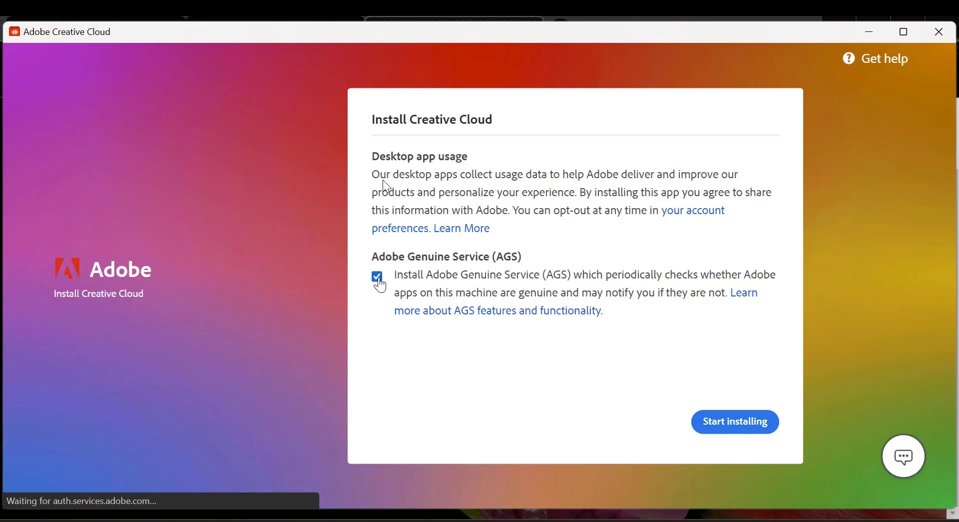
mouse_move(413, 265)
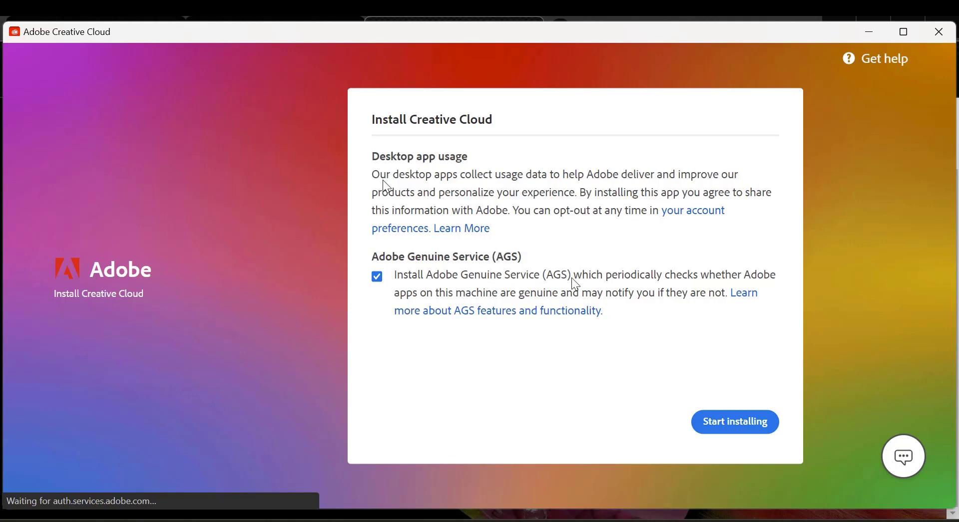
mouse_move(428, 299)
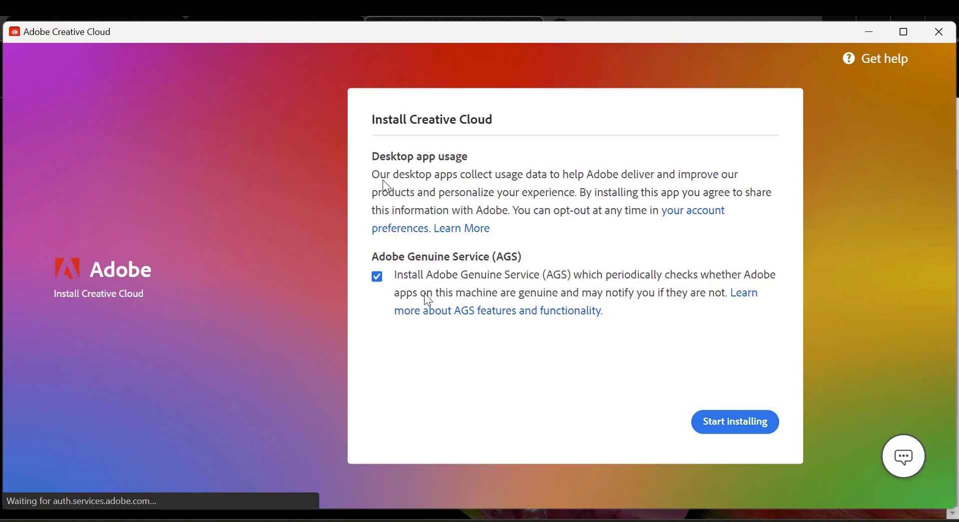
mouse_move(428, 288)
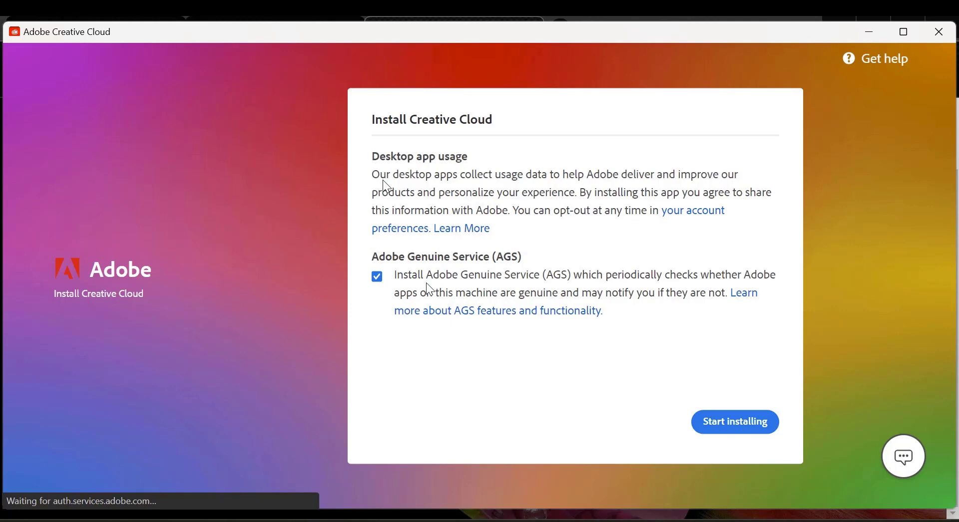
Step: Uncheck Adobe Genuine Service and start the Creative Cloud installation
left_click(376, 276)
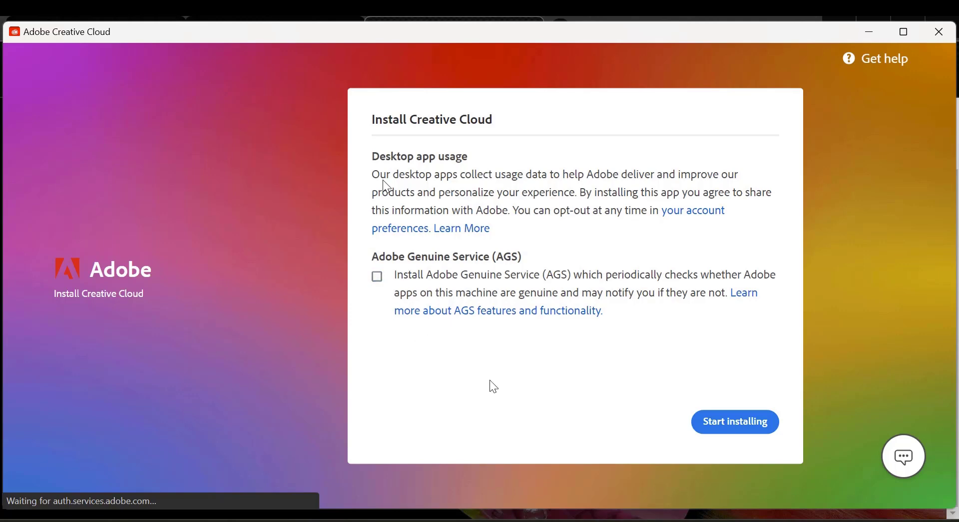
left_click(735, 422)
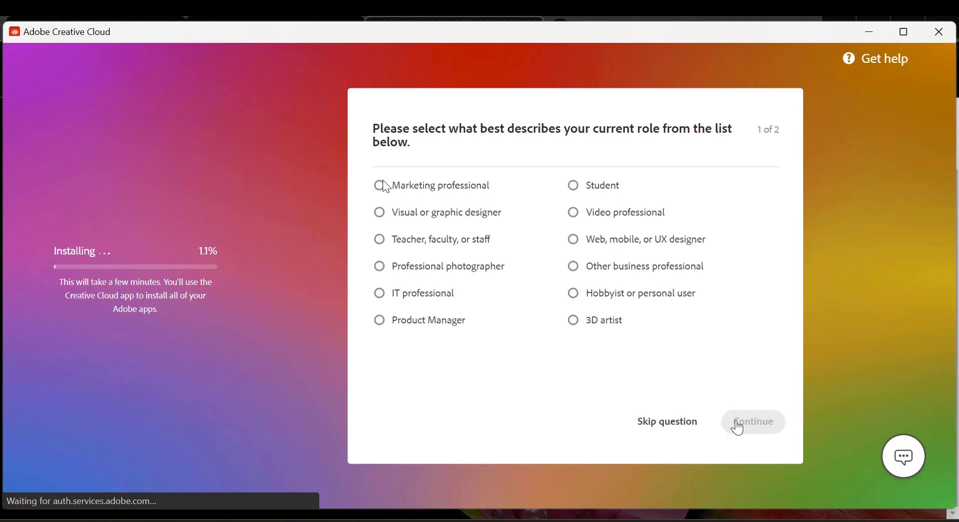
mouse_move(703, 232)
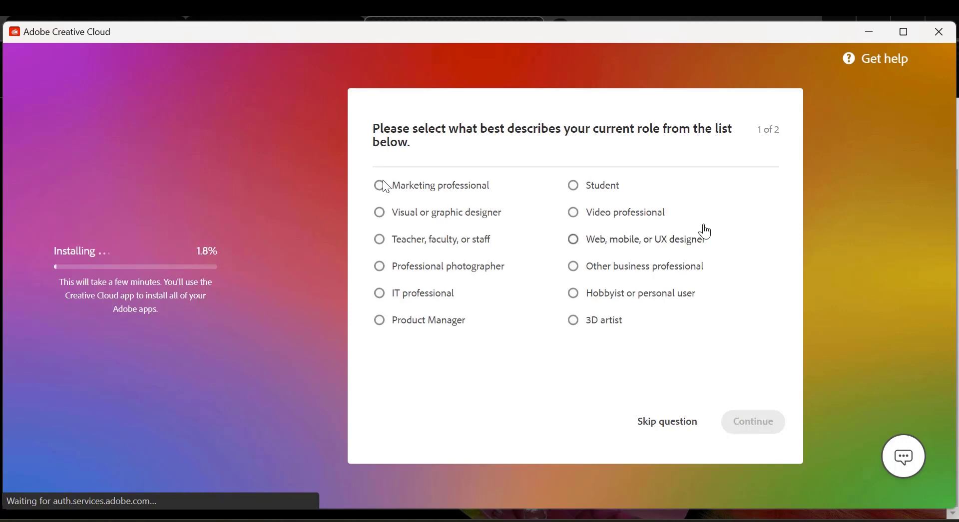
mouse_move(623, 286)
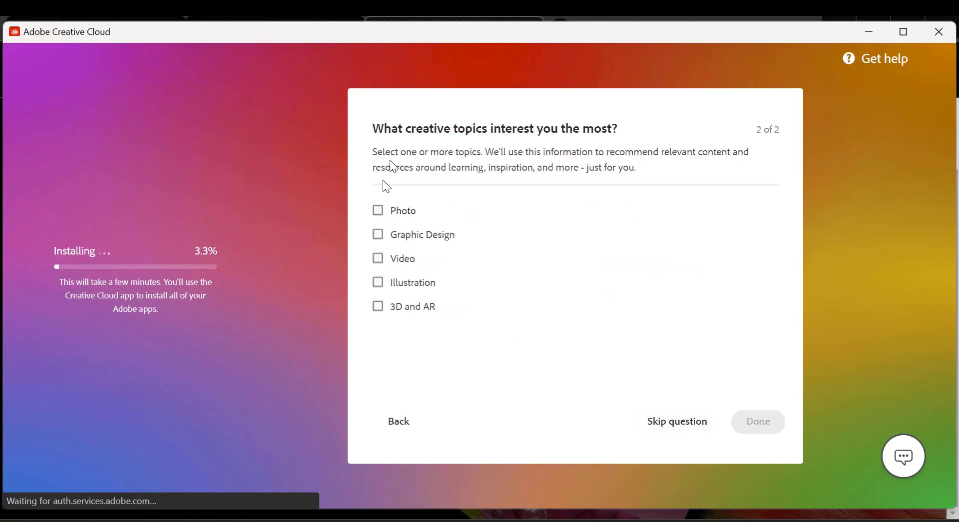
Step: Skip the creative topics survey question while installation continues
left_click(677, 422)
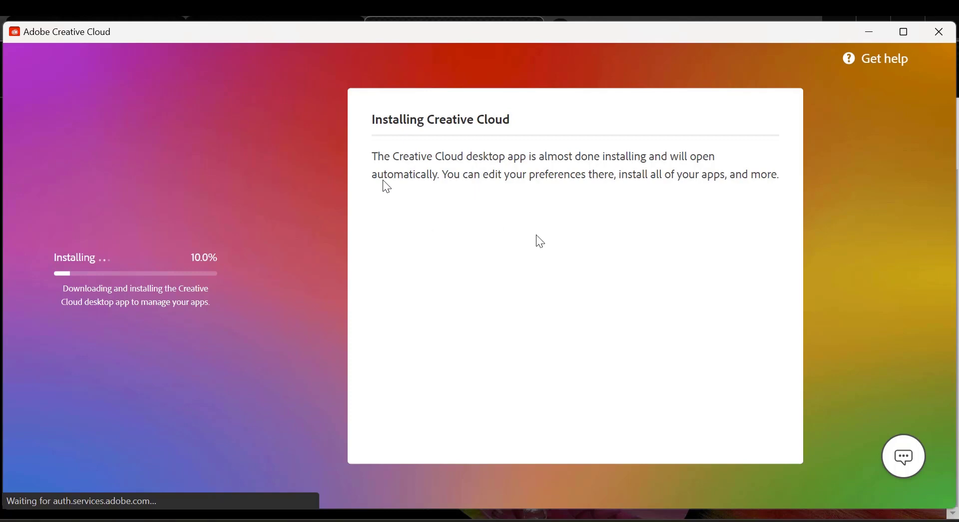
mouse_move(339, 269)
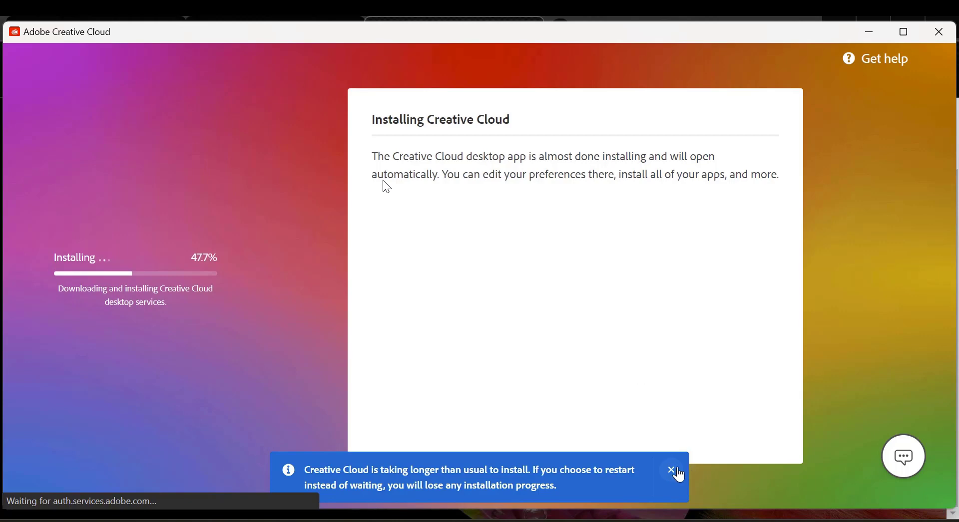
Step: Dismiss the 'taking longer than usual' installation notice and let Creative Cloud finish installing
left_click(671, 471)
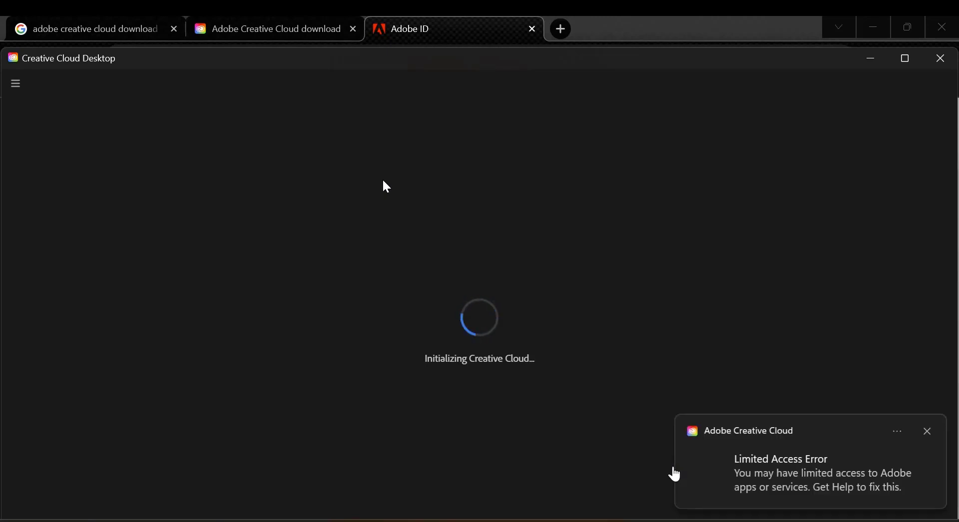
Step: Dismiss the Limited Access error, welcome overview and Cyber Monday promo, then scroll to Shortcuts
left_click(925, 432)
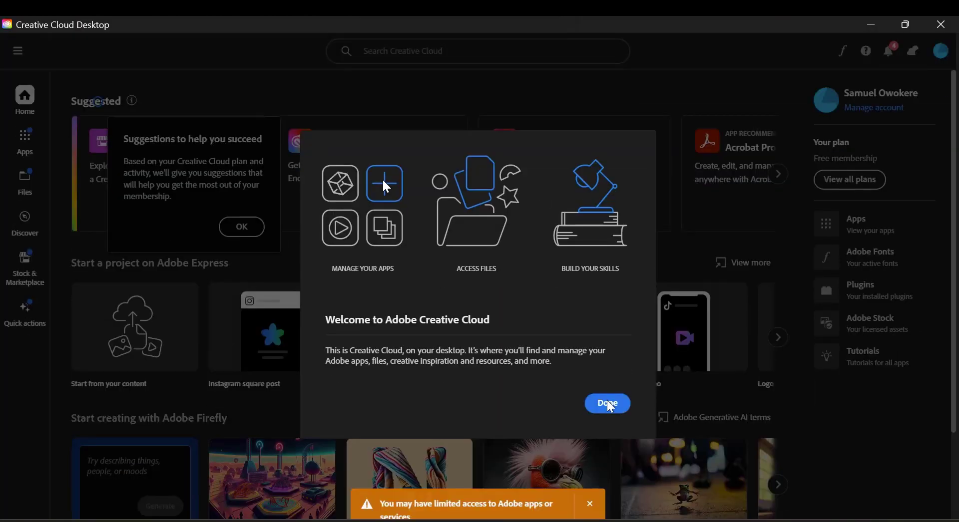
left_click(607, 403)
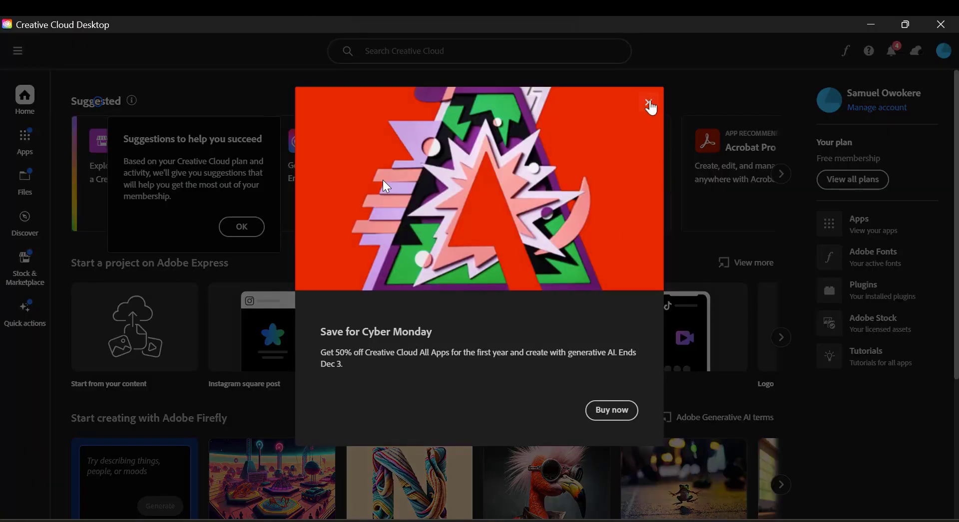
left_click(649, 102)
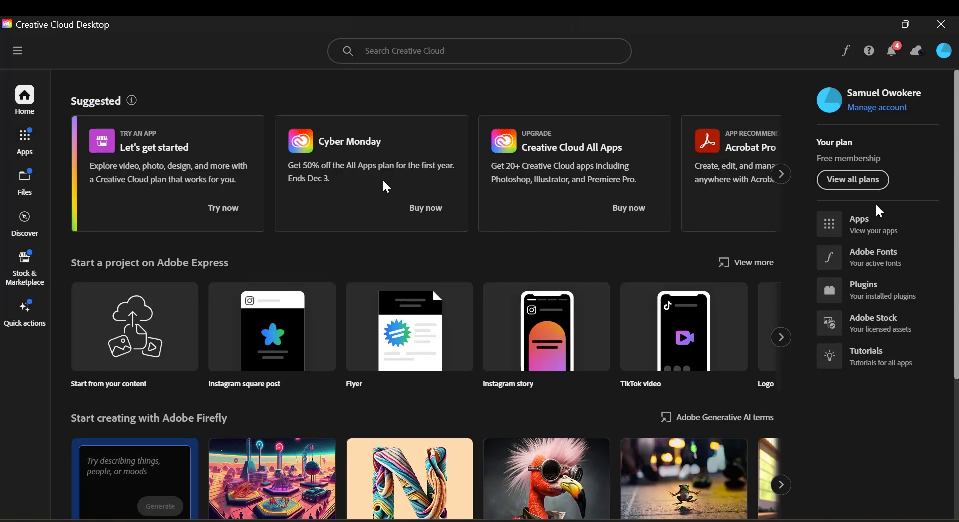
left_click(781, 174)
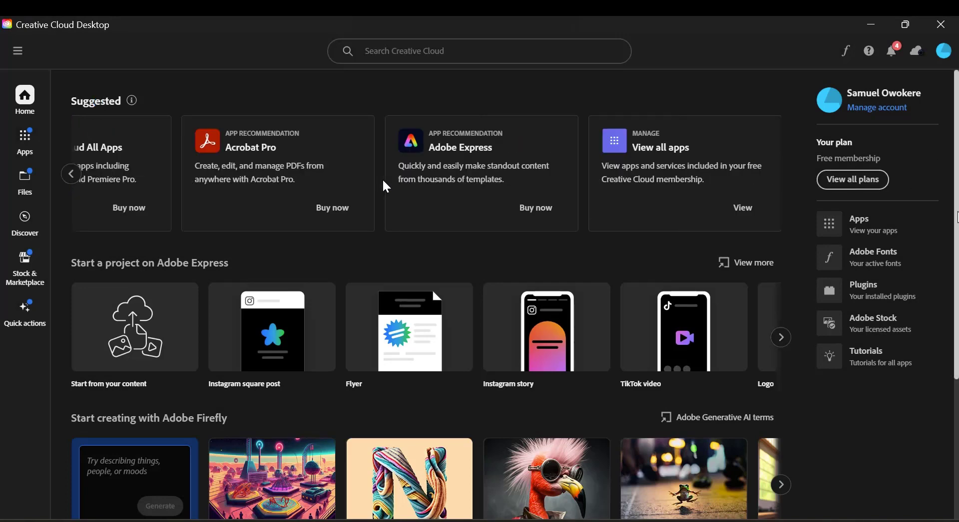
scroll("down", 3)
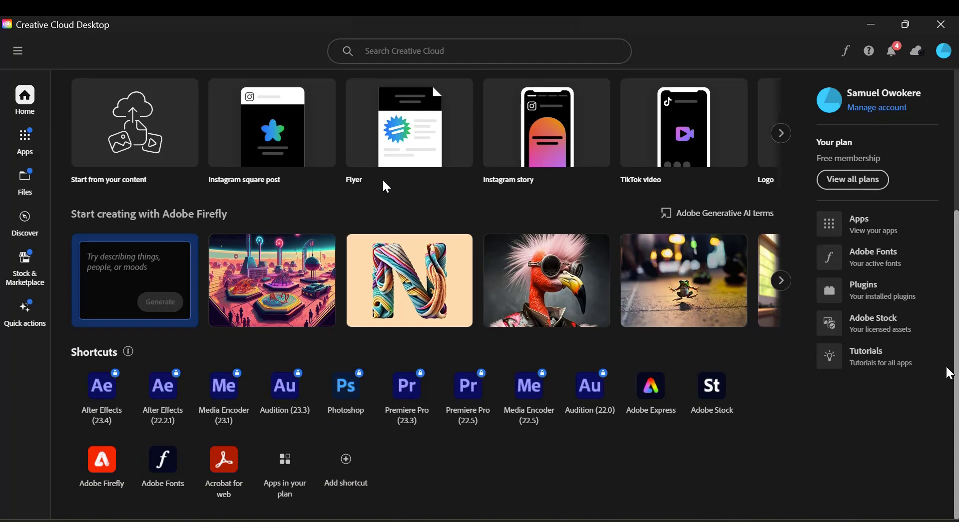
mouse_move(469, 386)
type("prem")
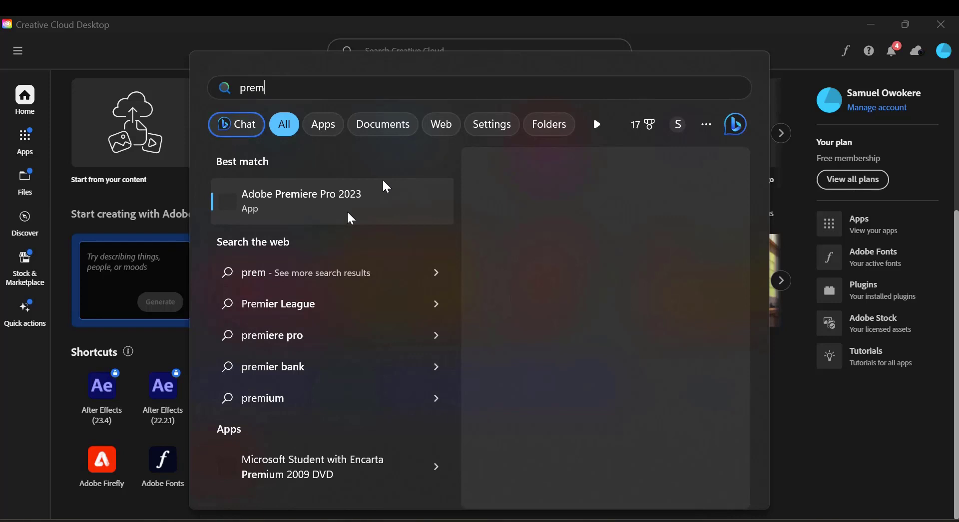
mouse_move(310, 293)
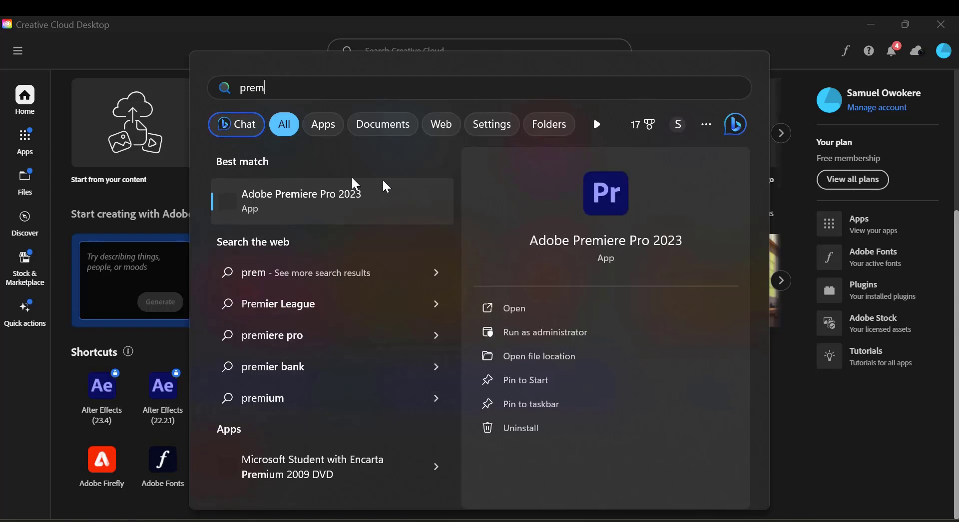
mouse_move(299, 197)
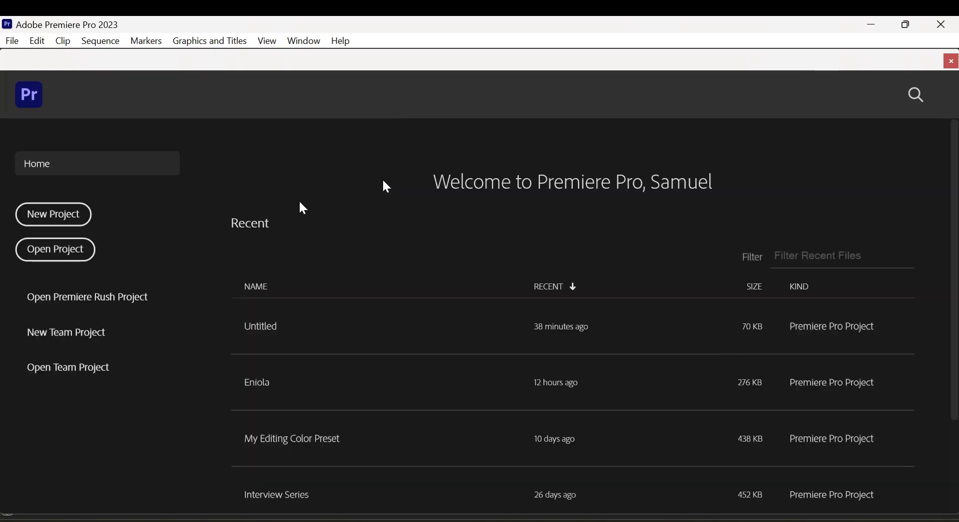
Step: Open the recent Untitled project from the Premiere Pro Home screen
double_click(260, 326)
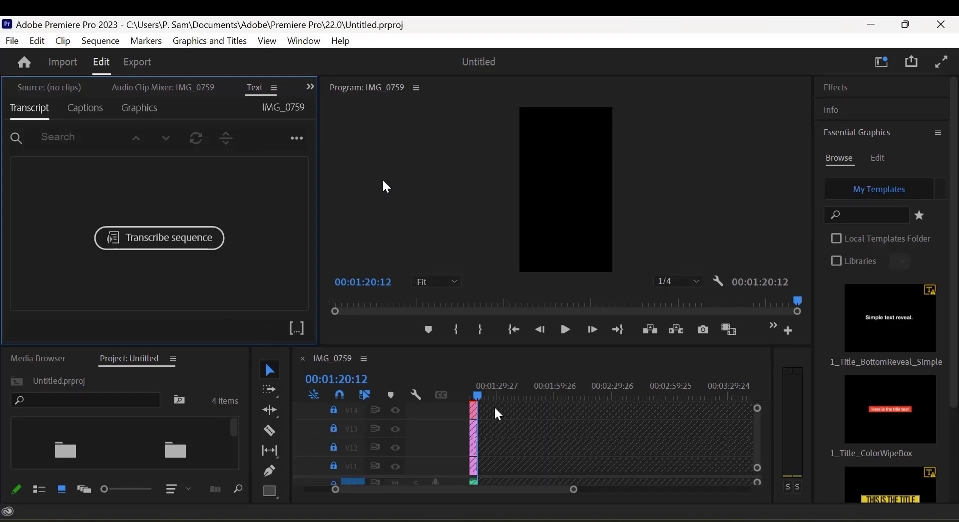
Step: Transcribe the IMG_0759 sequence and create captions from the transcript in the Text panel
left_click(85, 108)
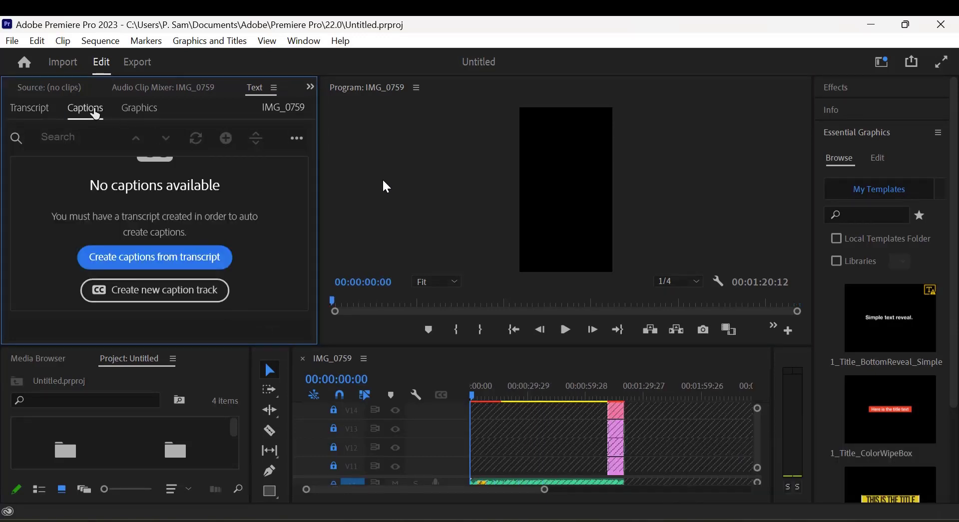
mouse_move(170, 263)
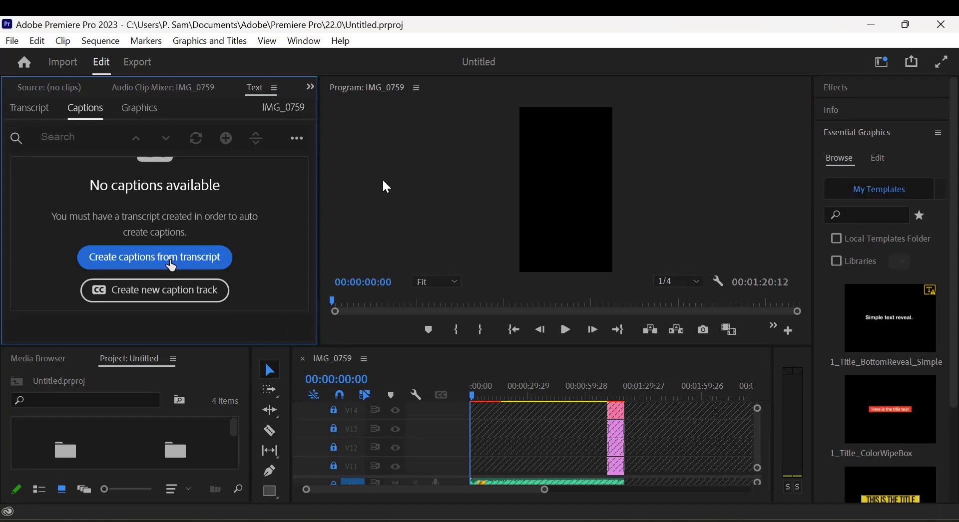
left_click(155, 257)
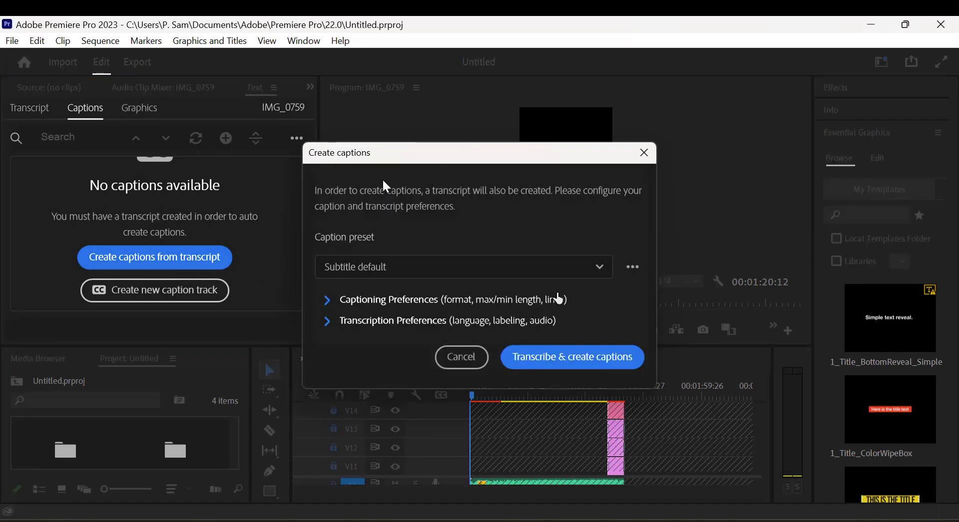
mouse_move(602, 295)
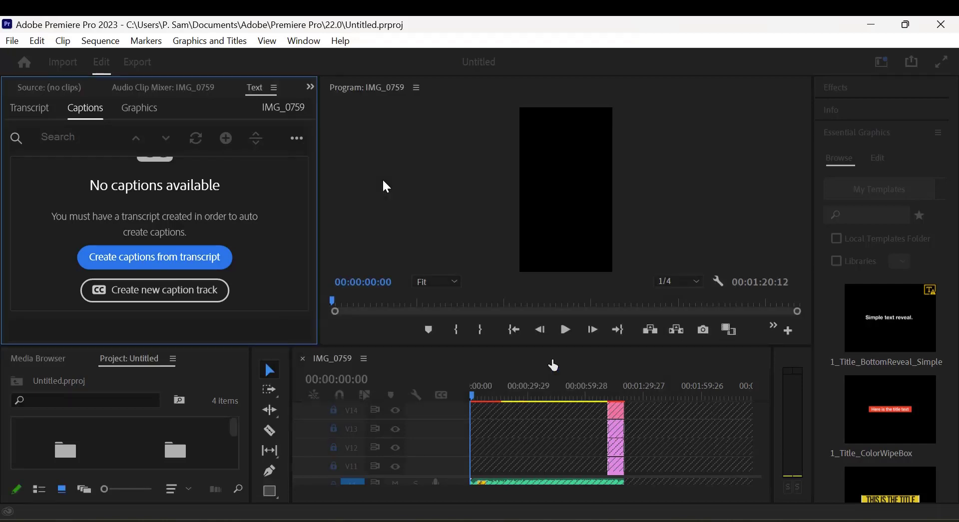
left_click(154, 258)
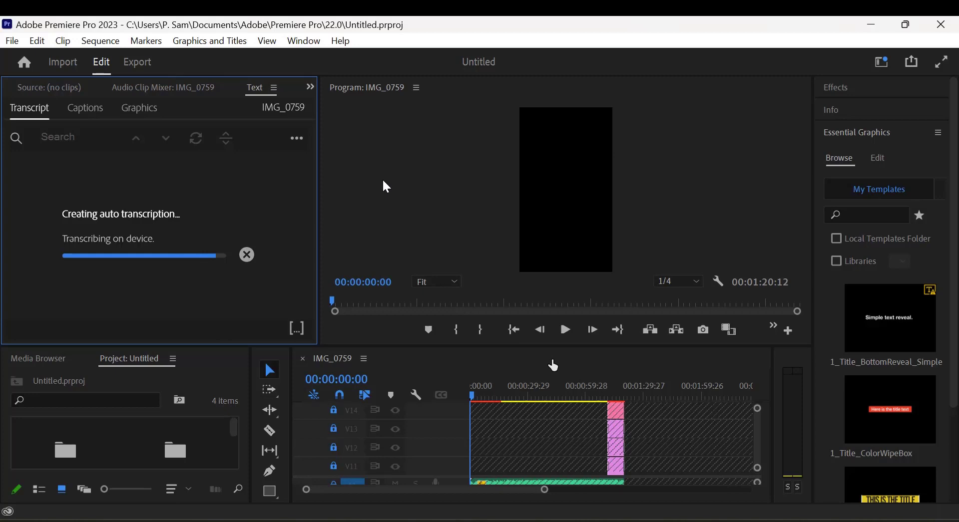
Step: Wait for transcription to finish, then view the Captions tab with the new C1 Subtitle track
left_click(85, 108)
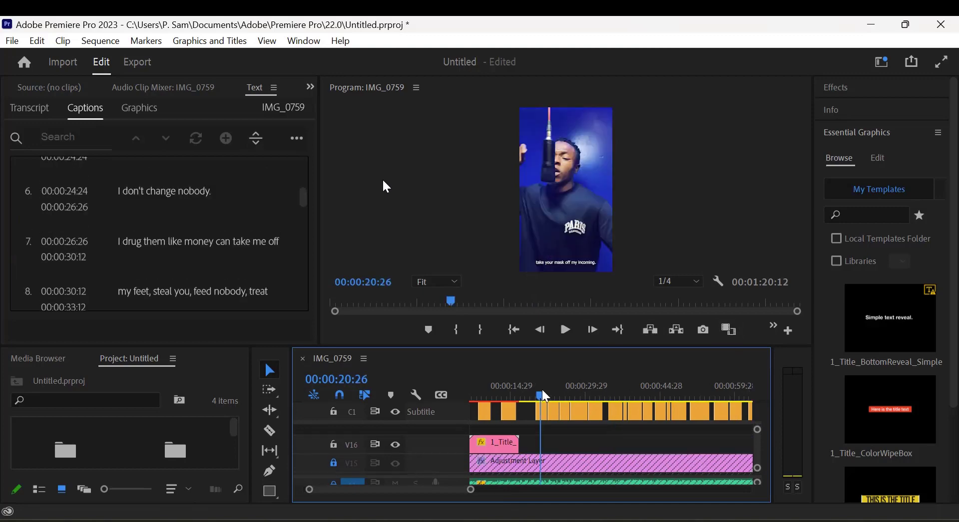
Step: Move the playhead to 00:00:31:12 to preview subtitles over the video
left_click(569, 401)
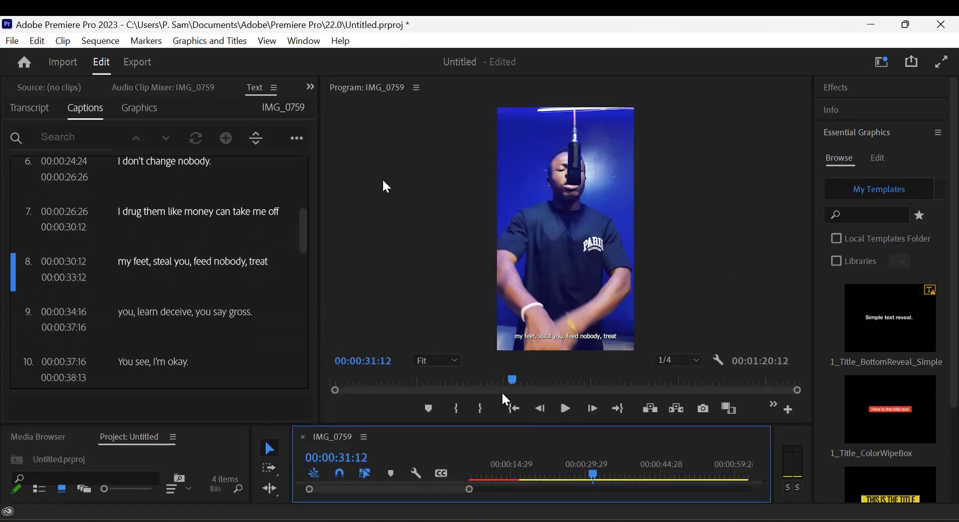
mouse_move(307, 227)
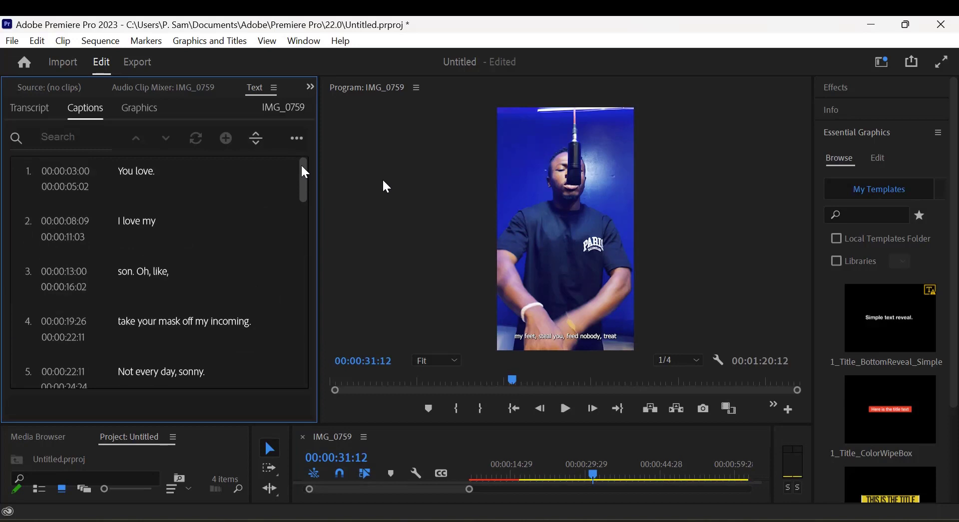
mouse_move(414, 395)
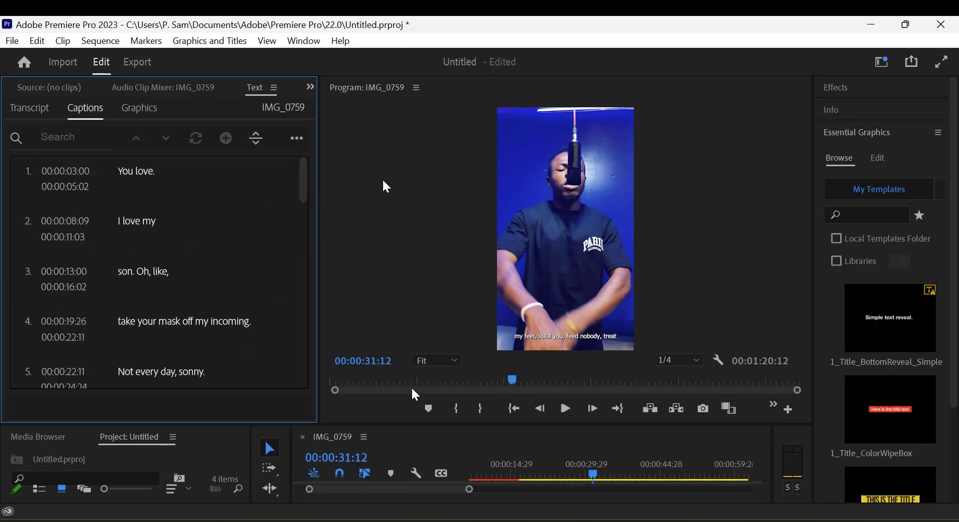
mouse_move(423, 438)
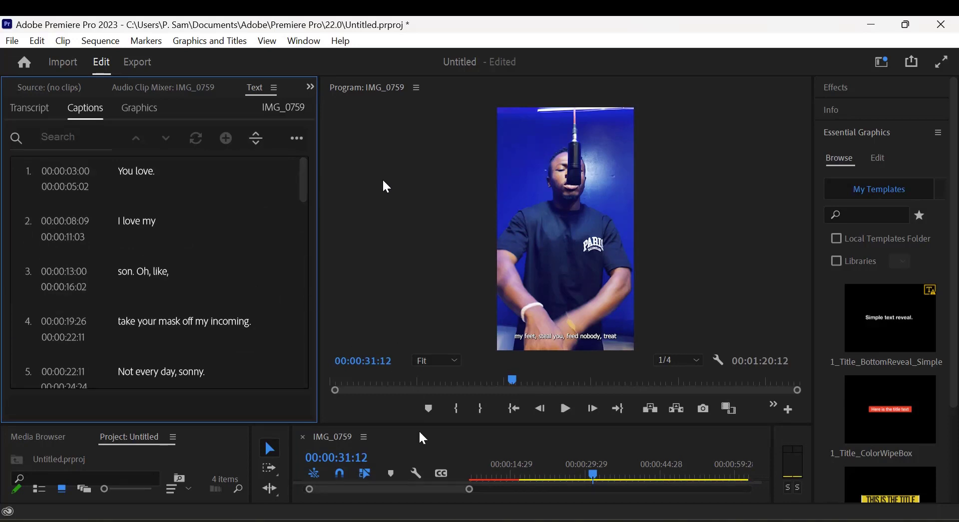